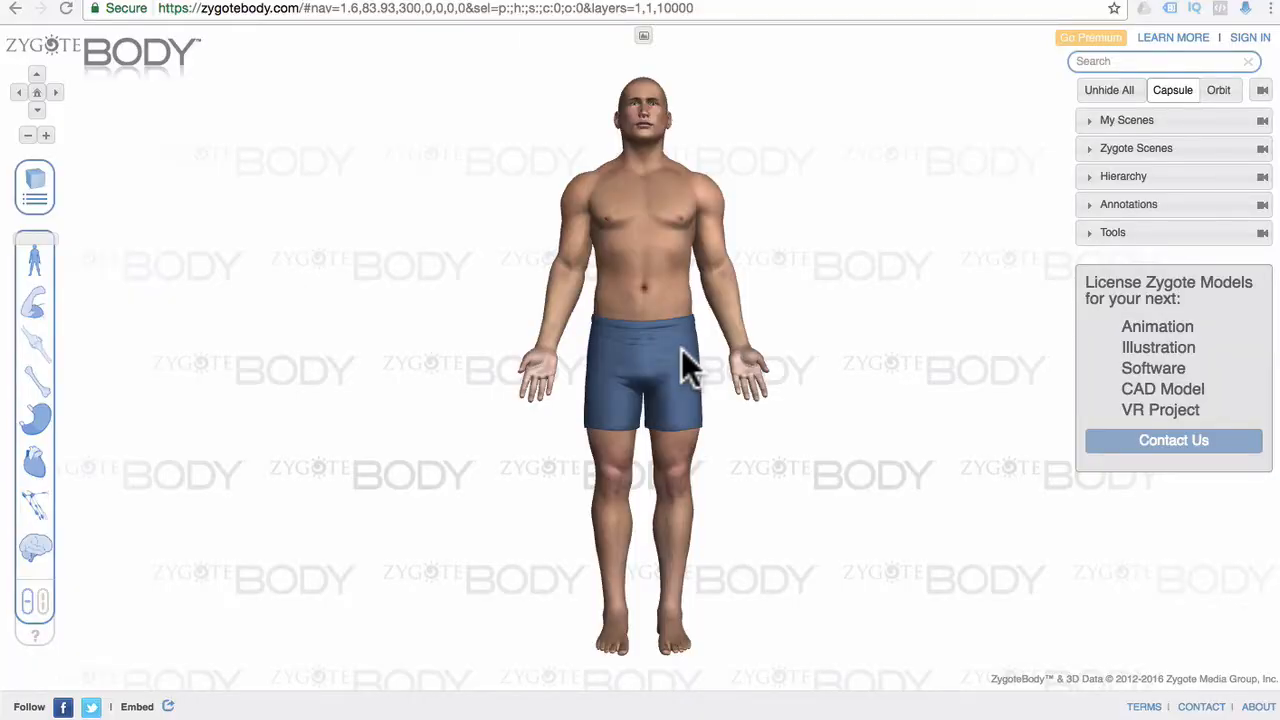
{"action": "mouse_move", "coordinate": [432, 432]}
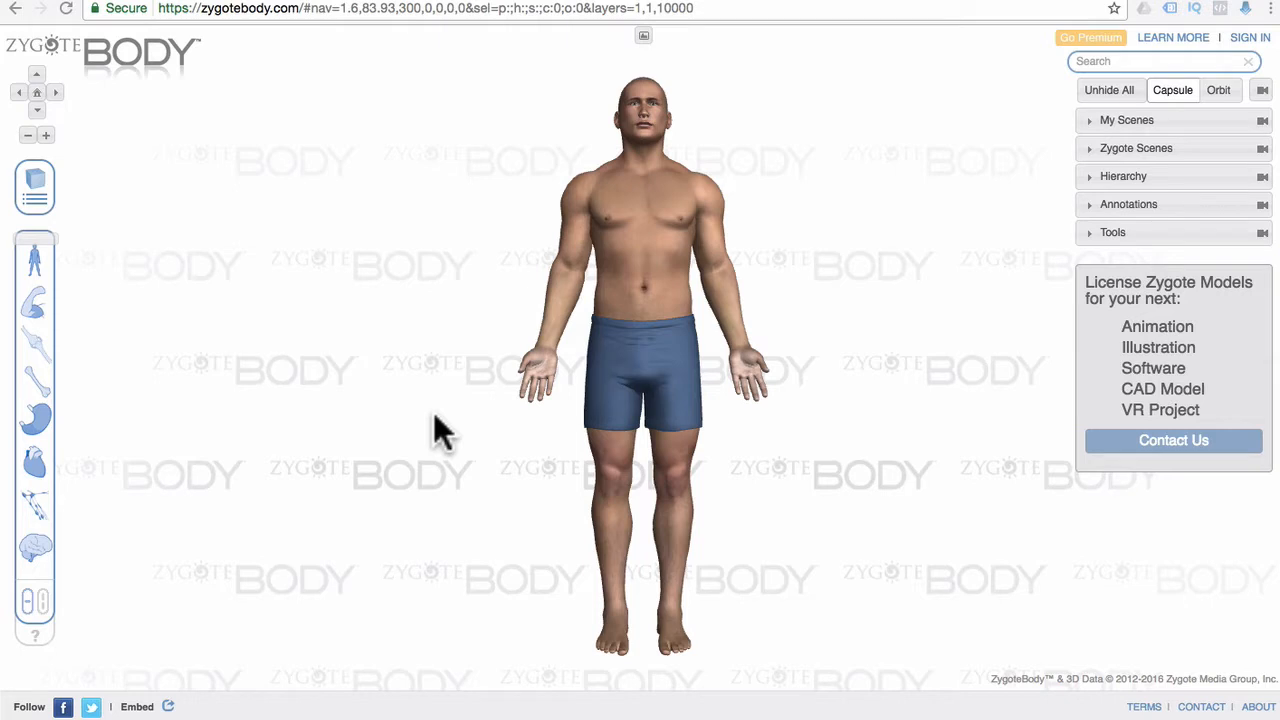
{"action": "mouse_move", "coordinate": [410, 496]}
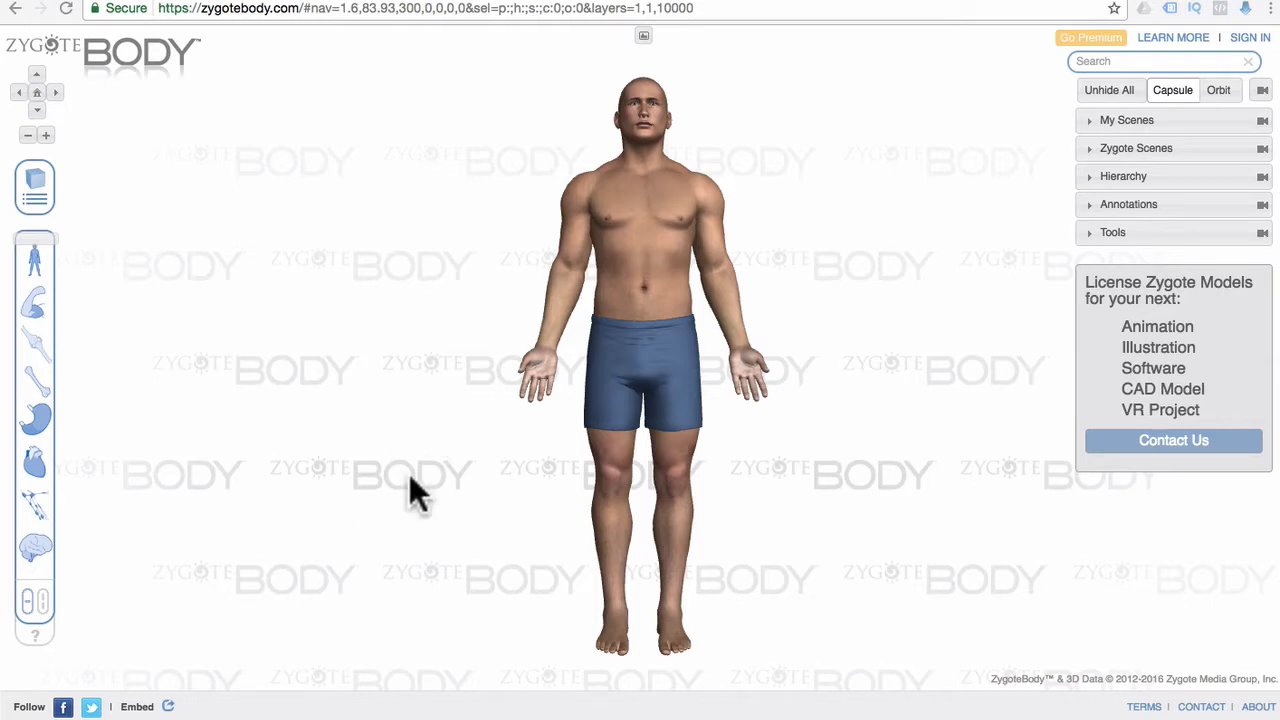
{"action": "mouse_move", "coordinate": [624, 396]}
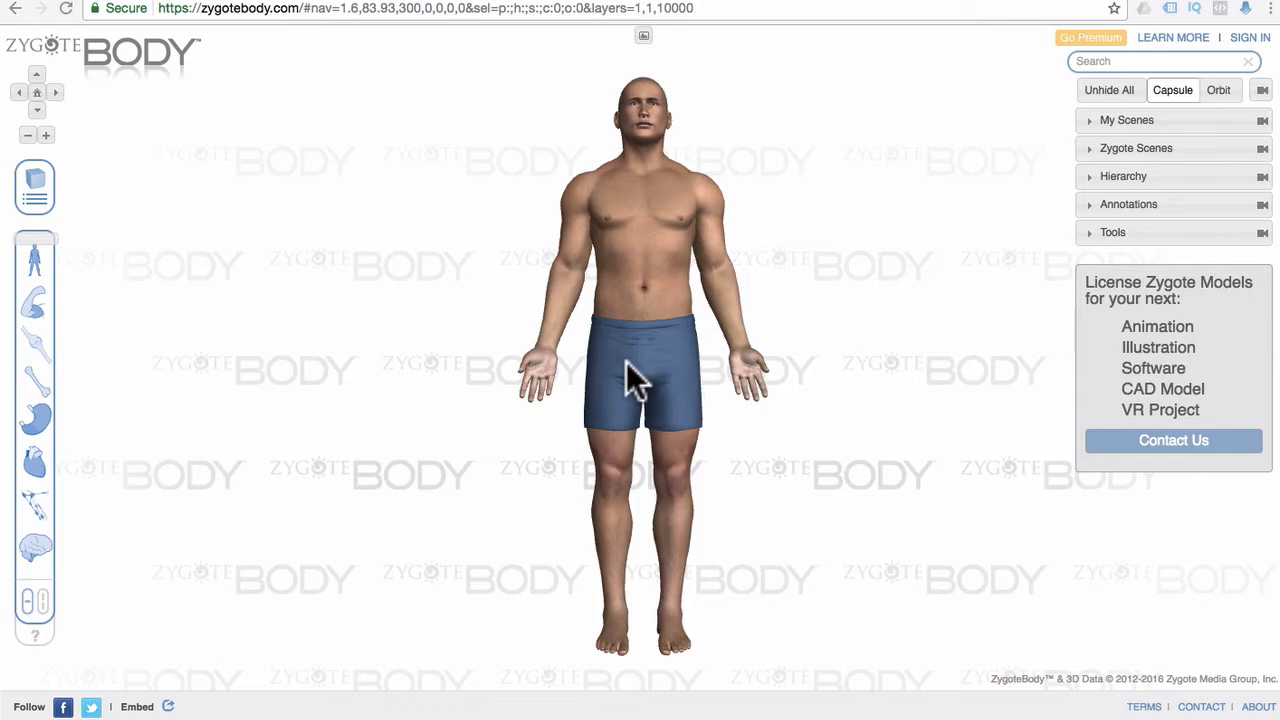
{"action": "mouse_move", "coordinate": [170, 712]}
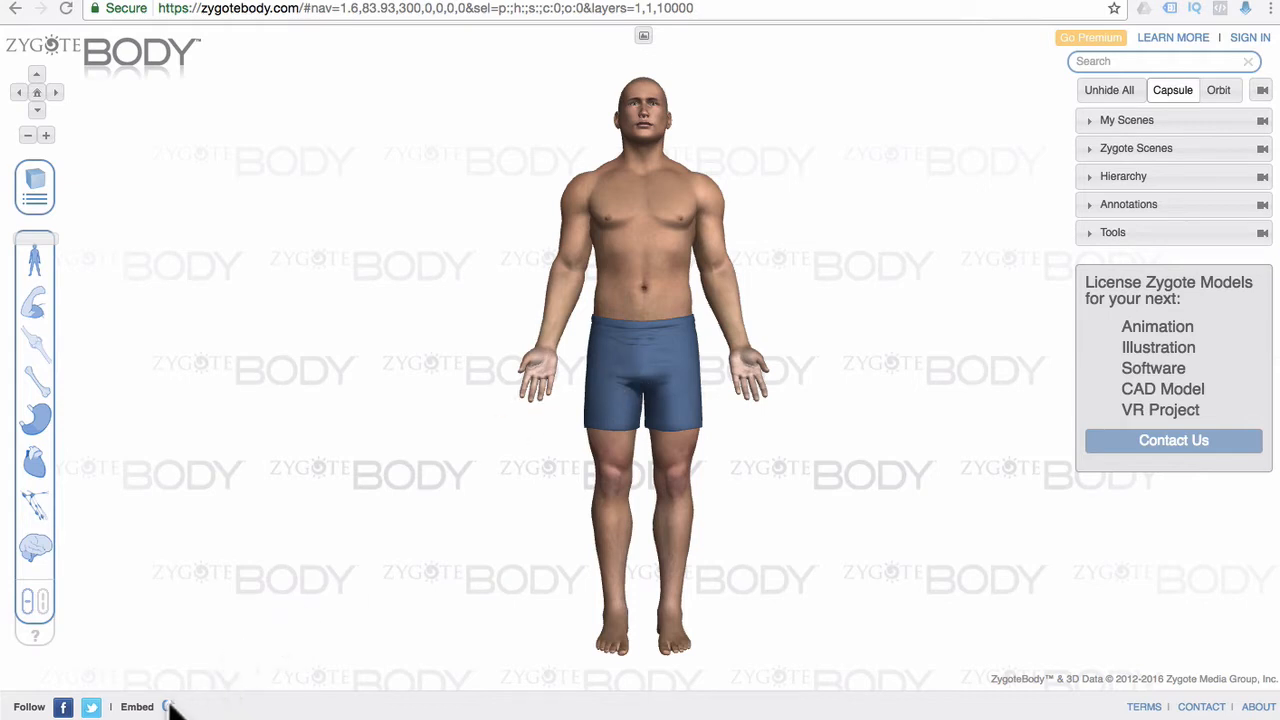
{"action": "mouse_move", "coordinate": [156, 710]}
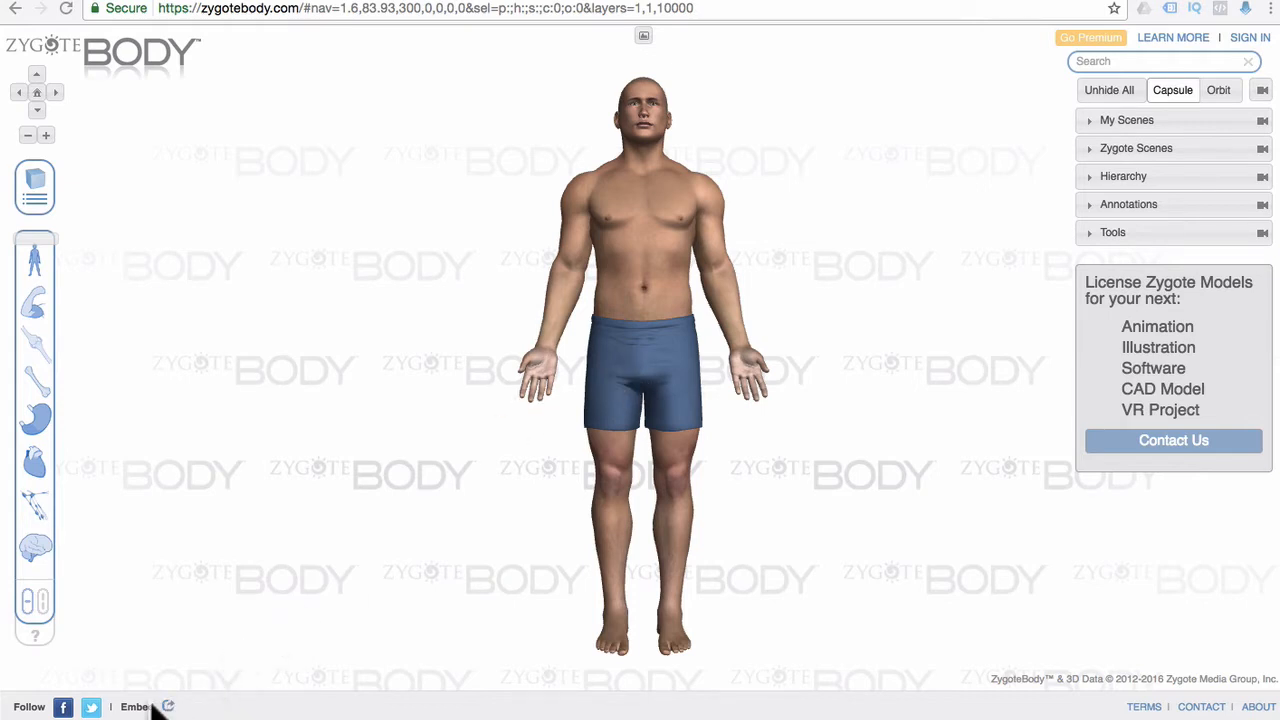
Bring up the Embed ZygoteBody dialog with the iframe code snippet
{"action": "left_click", "coordinate": [132, 708]}
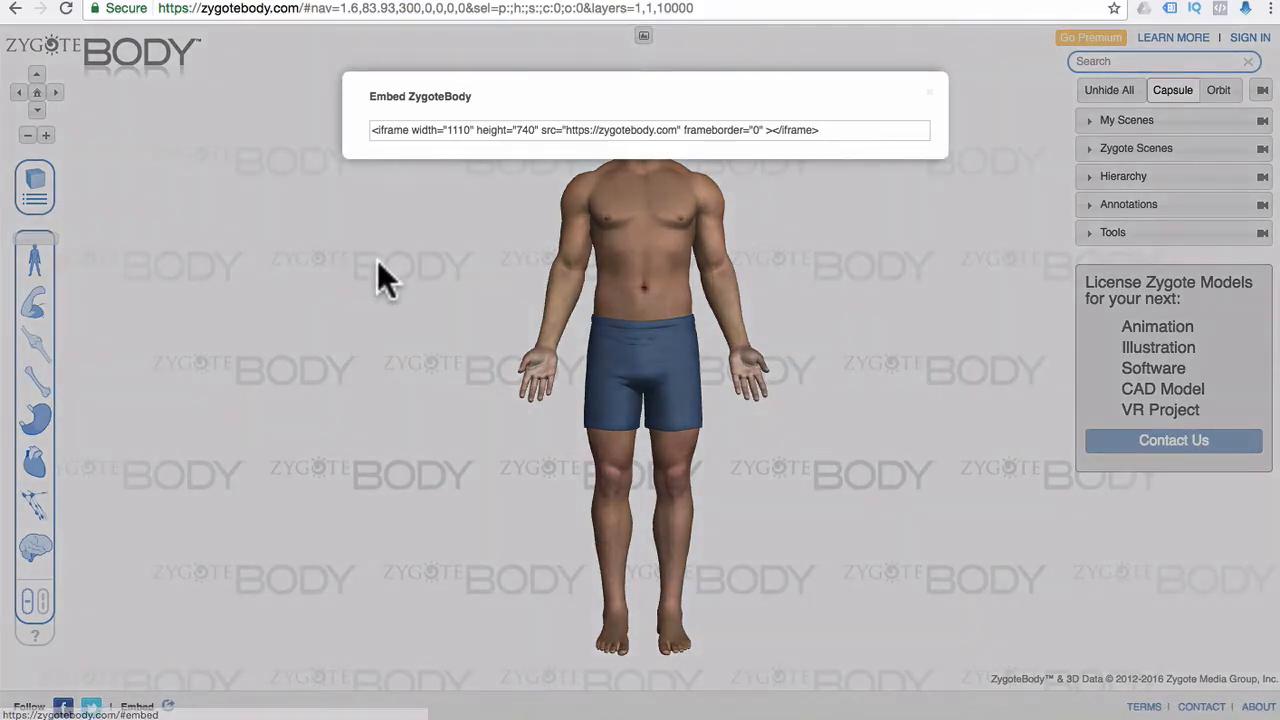
{"action": "mouse_move", "coordinate": [540, 130]}
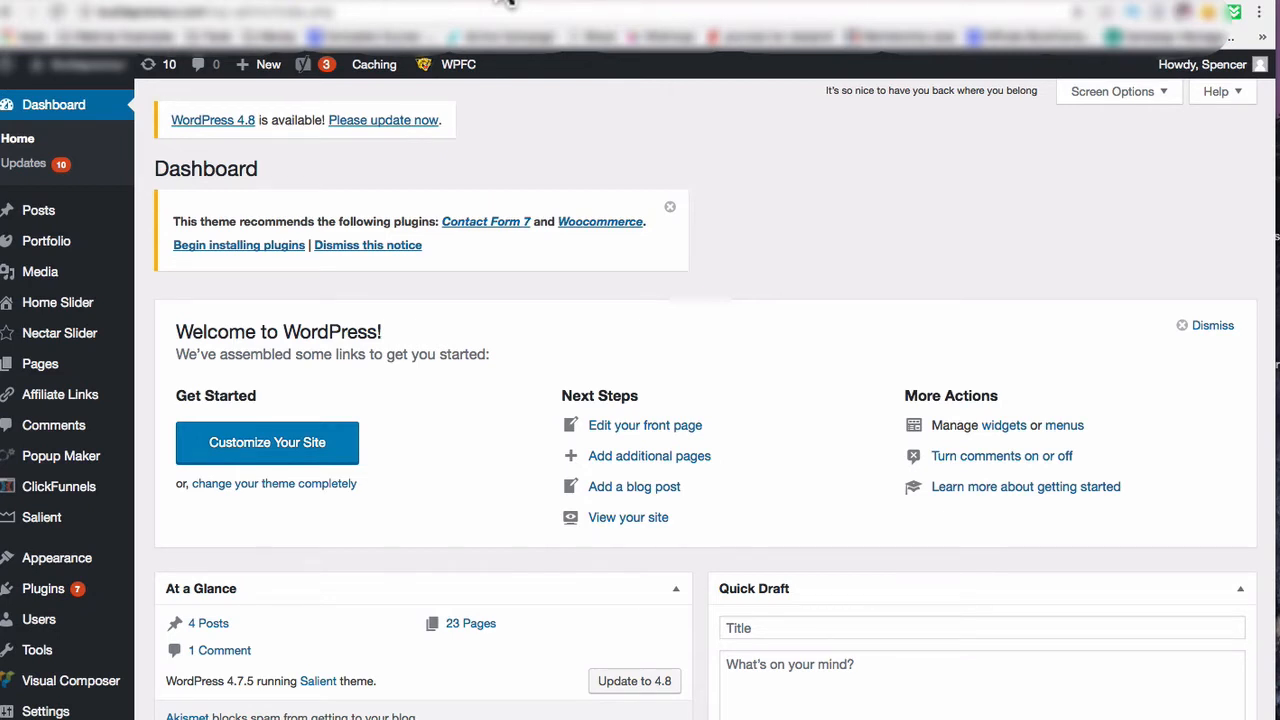
{"action": "mouse_move", "coordinate": [190, 180]}
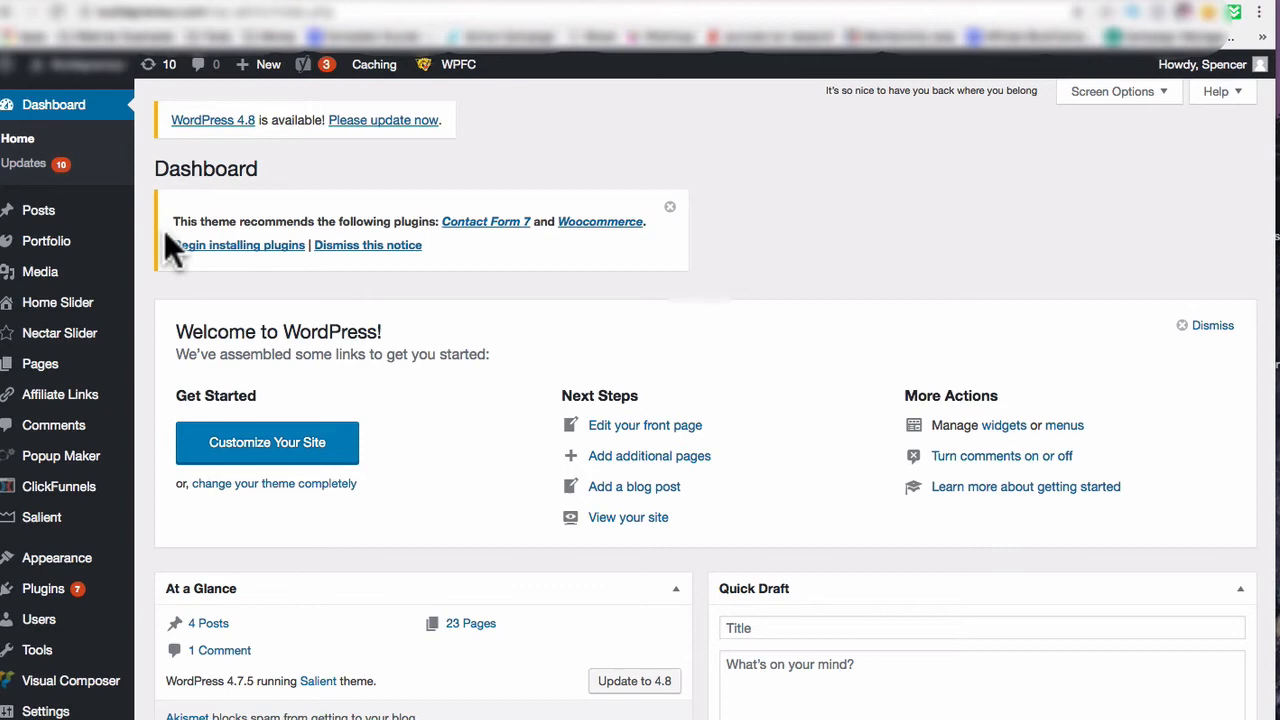
{"action": "mouse_move", "coordinate": [40, 364]}
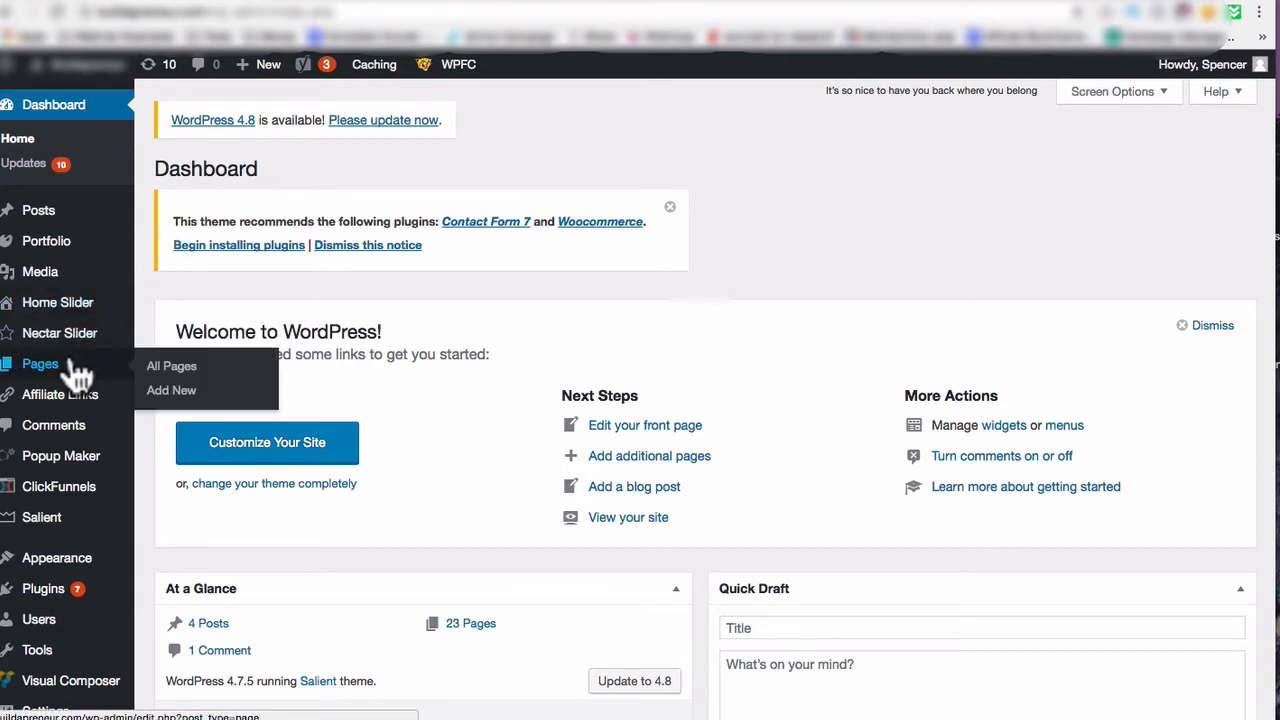
{"action": "mouse_move", "coordinate": [360, 360]}
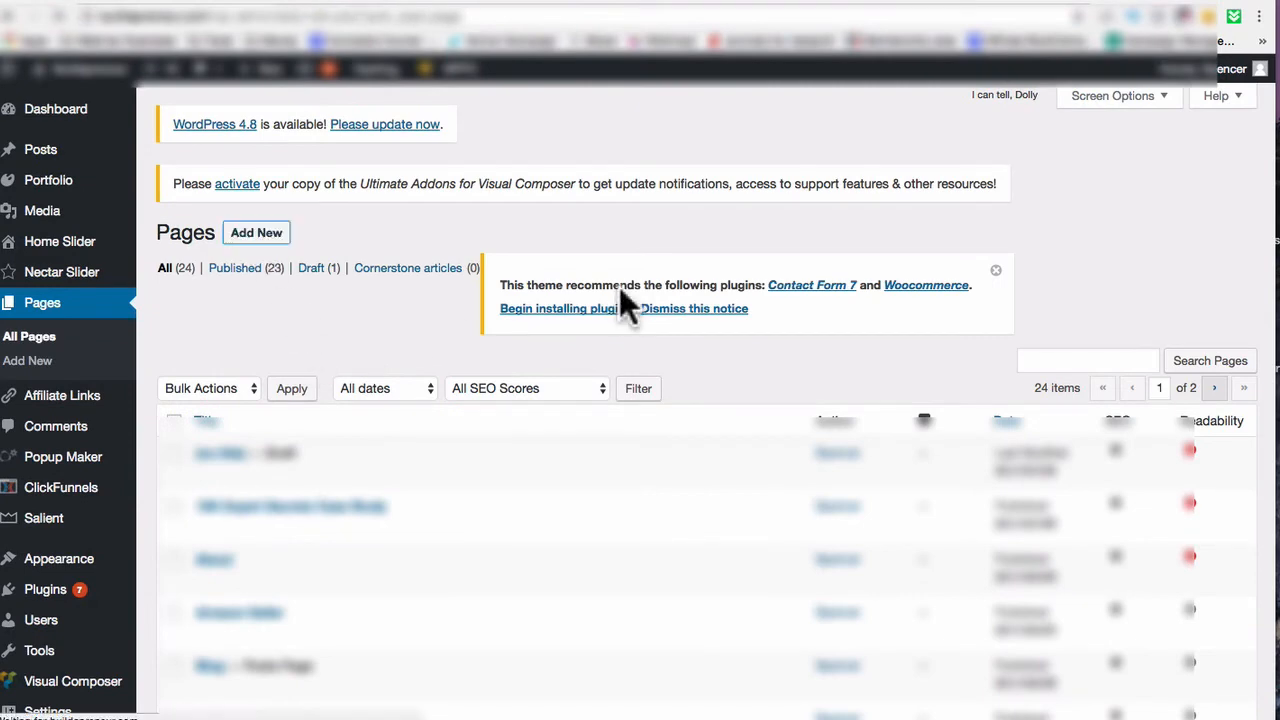
Create a new page containing the 1110x740 iframe embed code pointing to zygotebody.com
{"action": "left_click", "coordinate": [256, 232]}
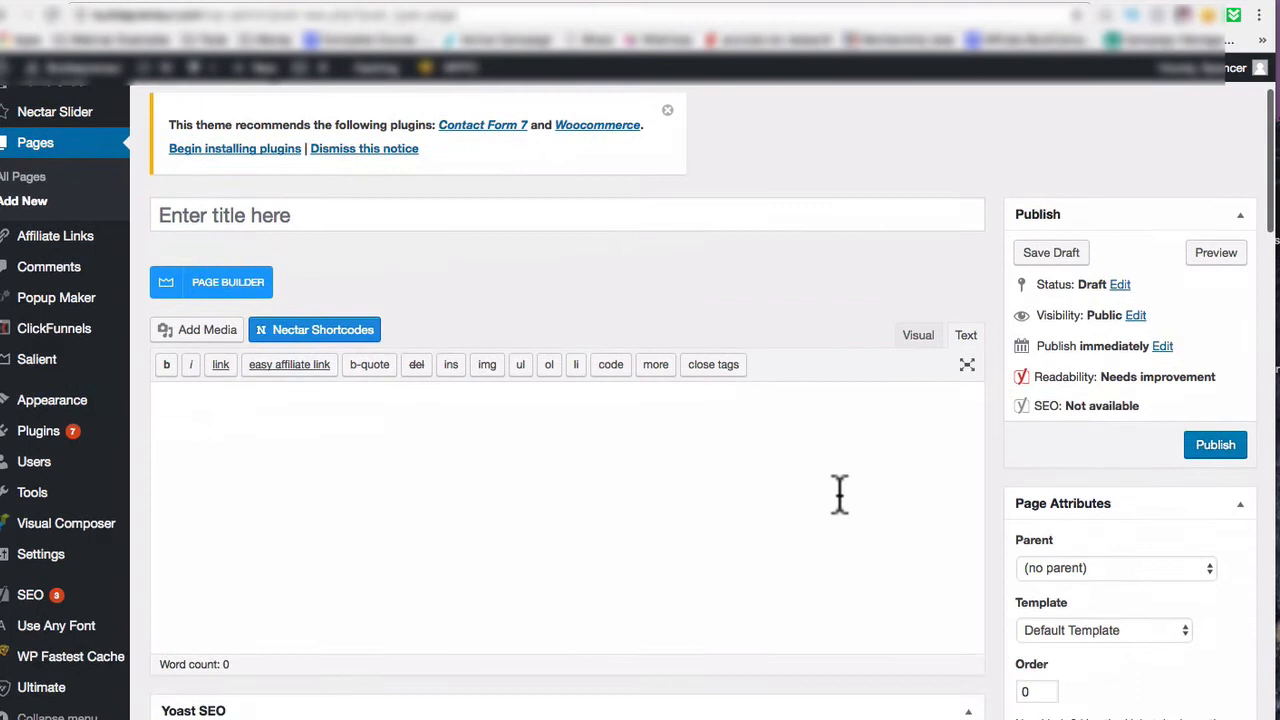
{"action": "type", "text": "<iframe width=\"1110\" height=\"740\" src=\"https://zygotebody.com\" frameborder=\"0\" ></iframe>"}
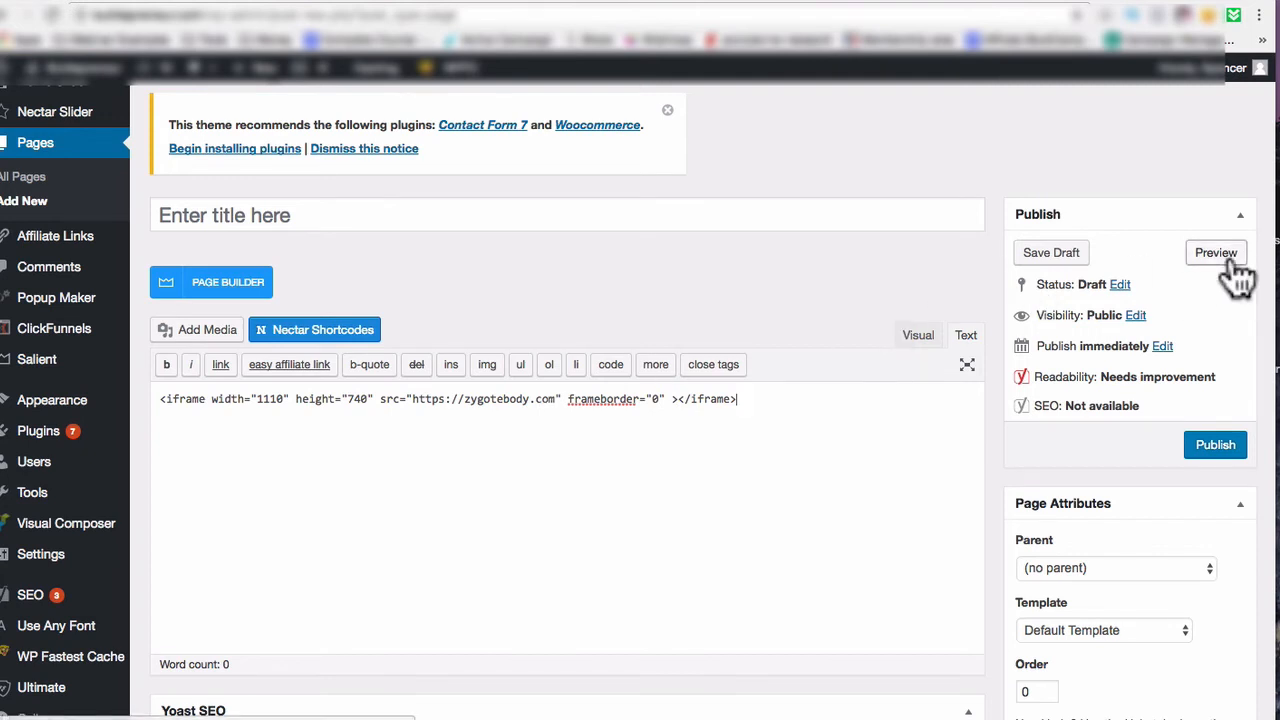
Preview the draft page and rotate the embedded model to its back and front again
{"action": "left_click", "coordinate": [1216, 252]}
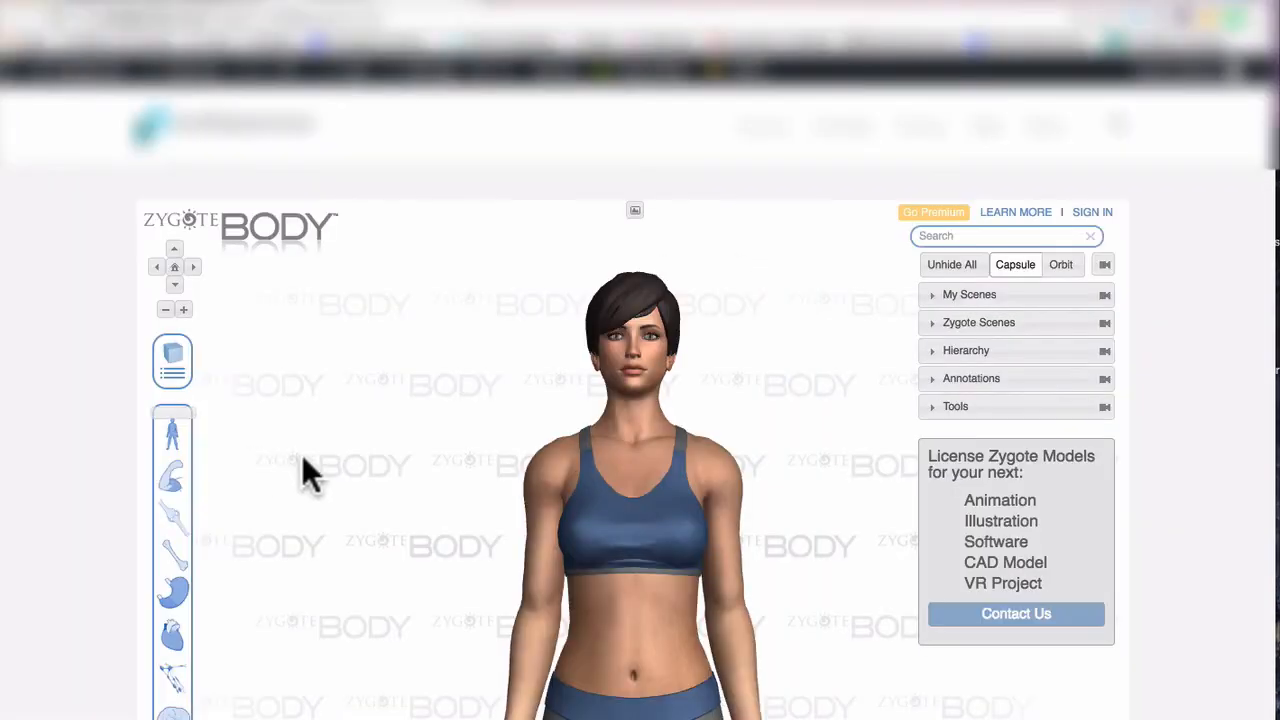
{"action": "left_click_drag", "start_coordinate": [310, 470], "coordinate": [510, 450]}
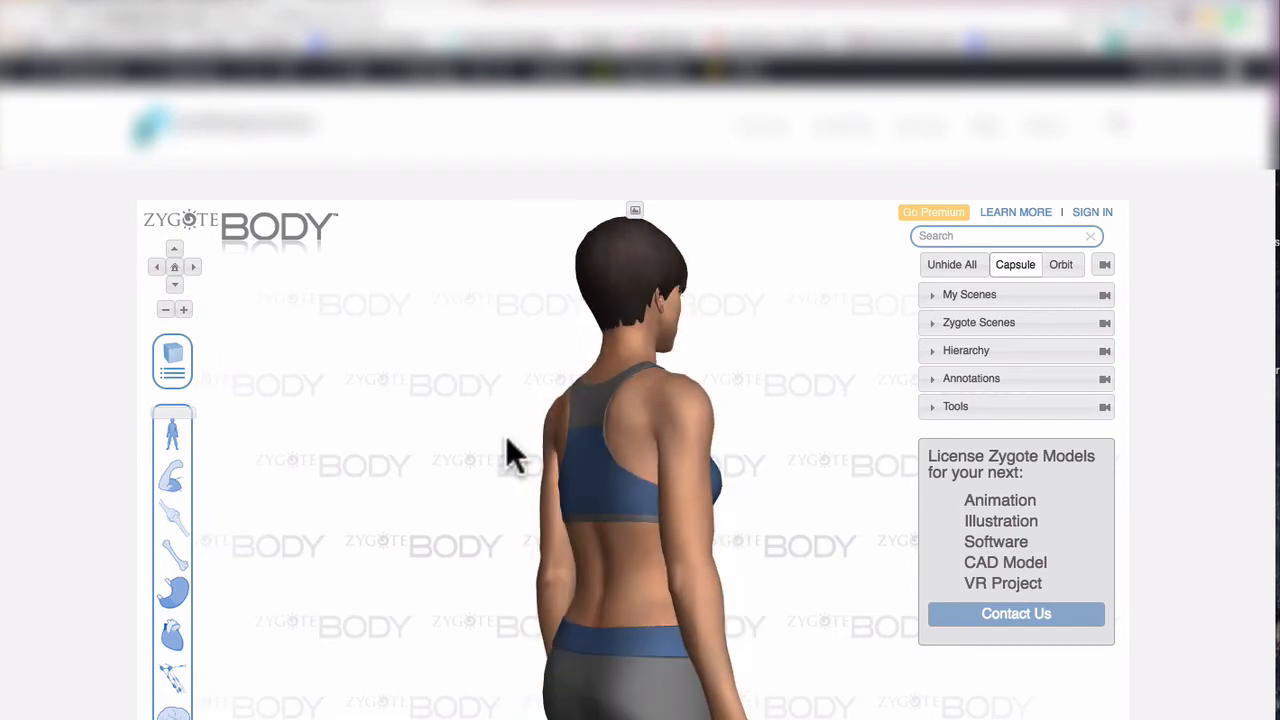
{"action": "left_click_drag", "start_coordinate": [520, 450], "coordinate": [420, 540]}
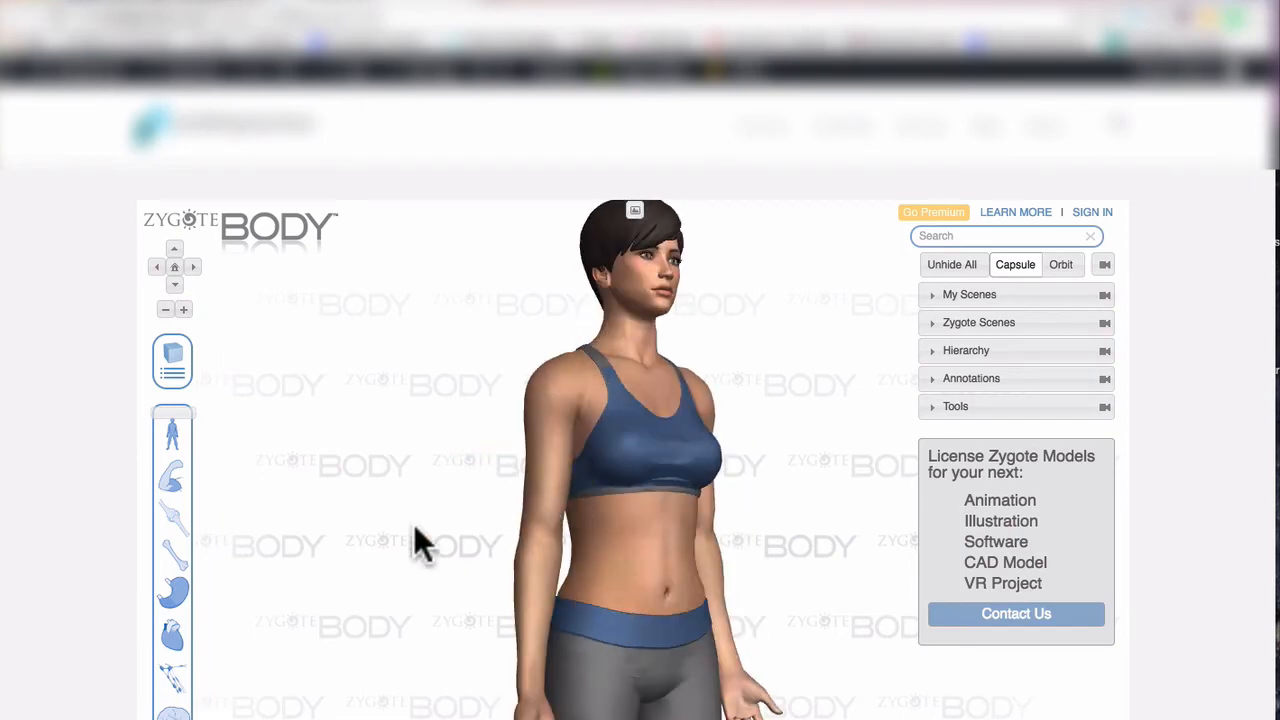
{"action": "mouse_move", "coordinate": [80, 414]}
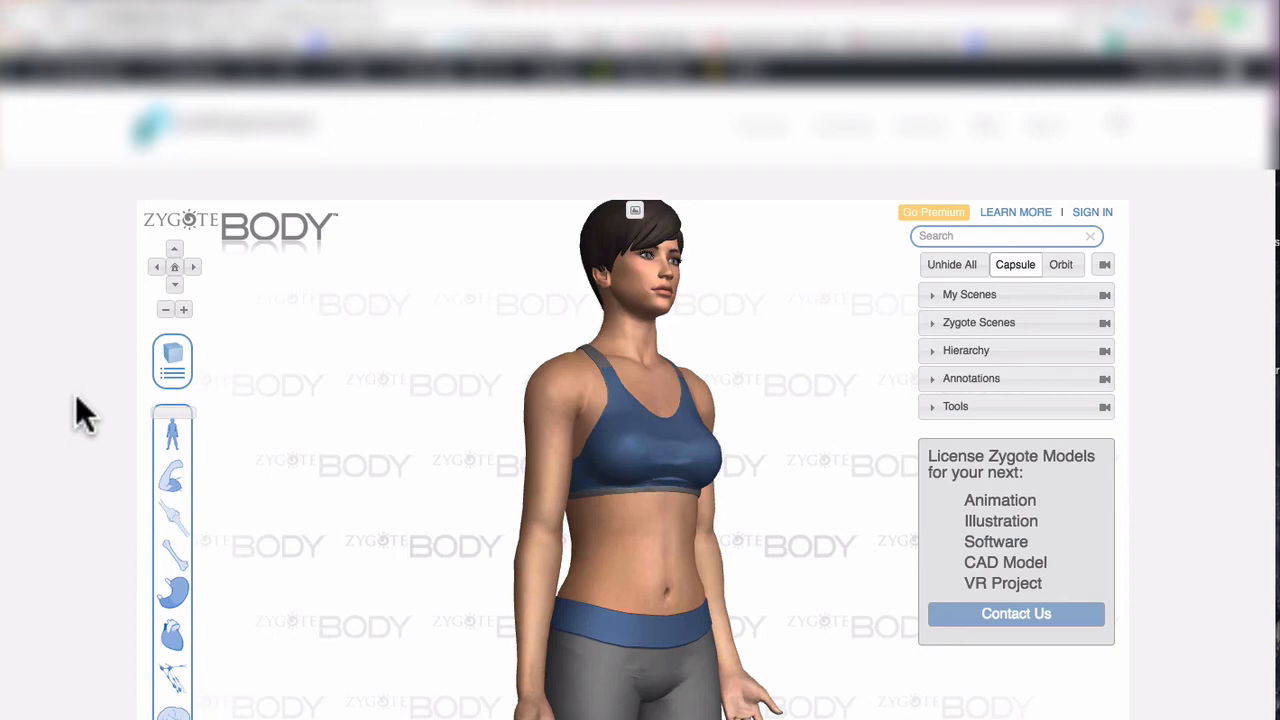
{"action": "mouse_move", "coordinate": [320, 504]}
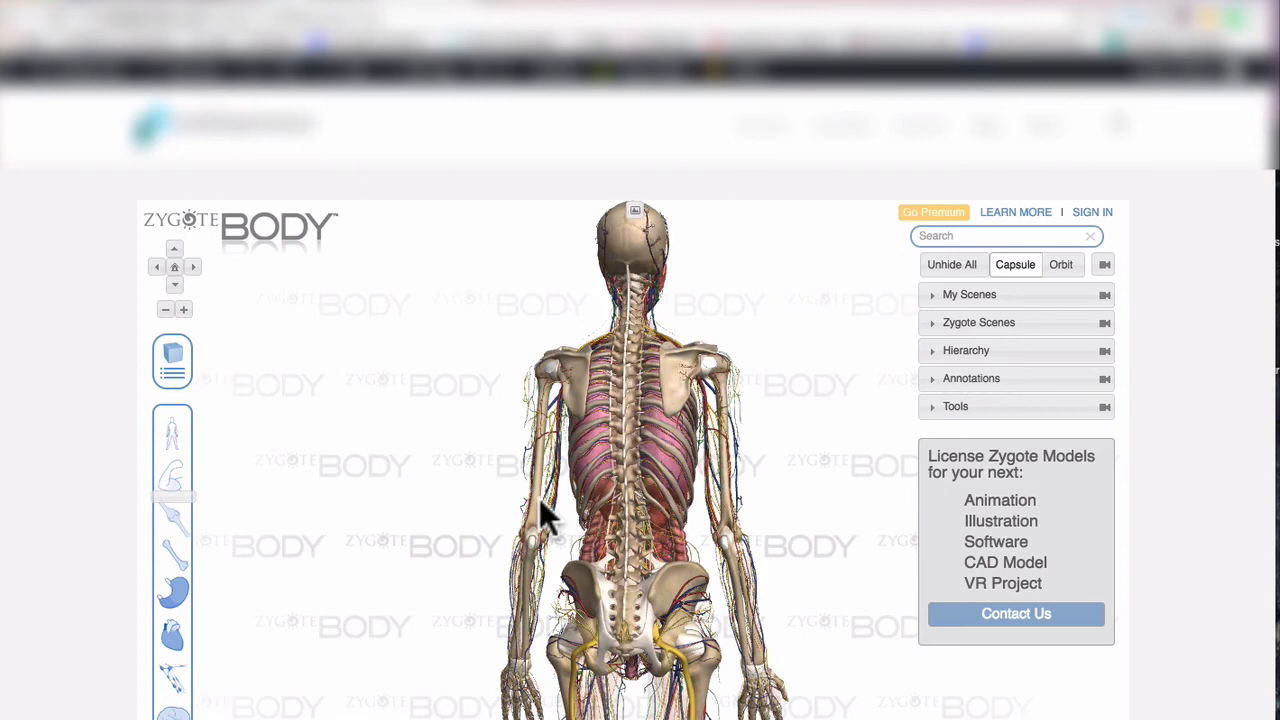
Turn the skeletal model with organs and vessels to view its side
{"action": "left_click_drag", "start_coordinate": [540, 520], "coordinate": [544, 420]}
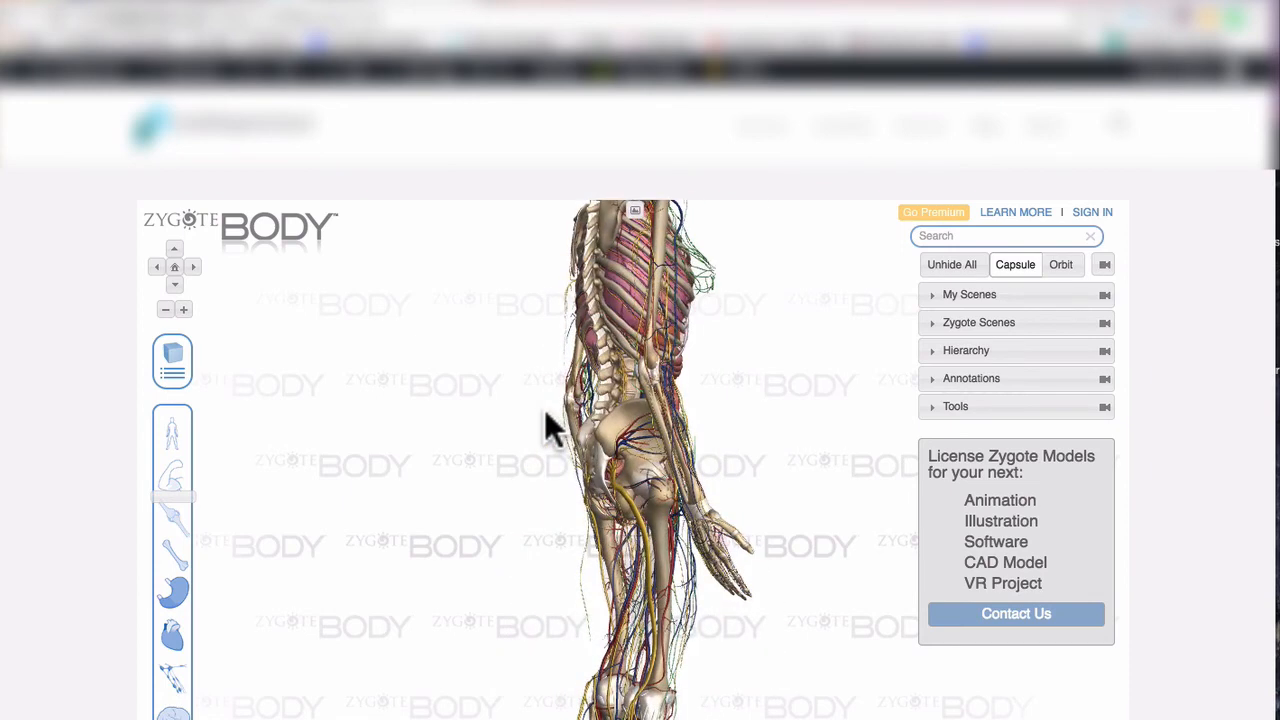